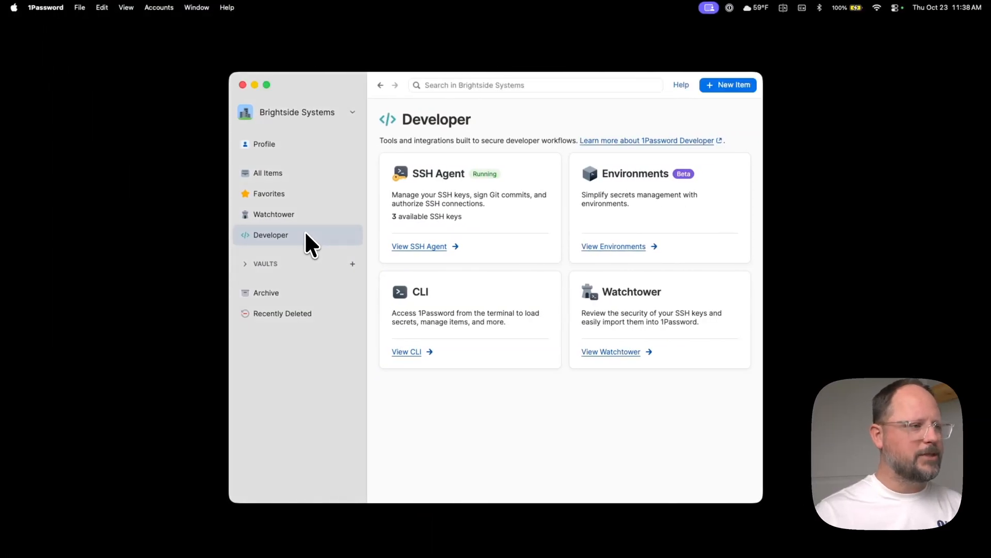
mouse_move(639, 253)
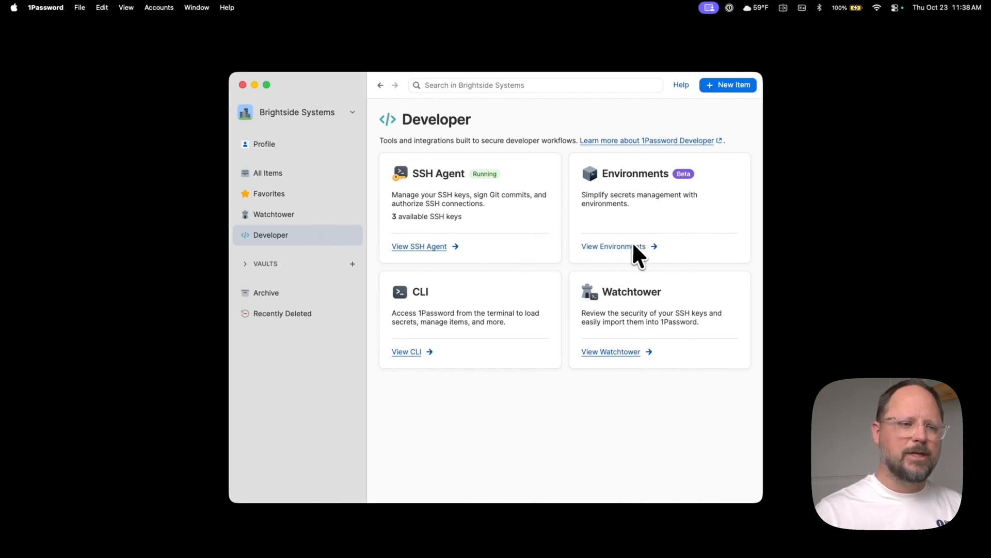
Create and save a new environment named 'My Application - Development'
left_click(609, 246)
type("My Applic")
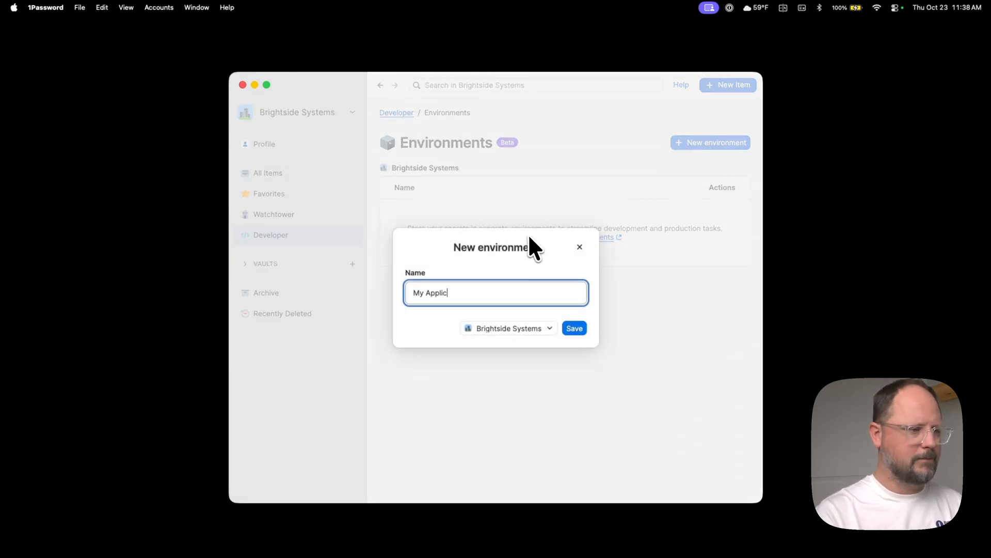
left_click(573, 327)
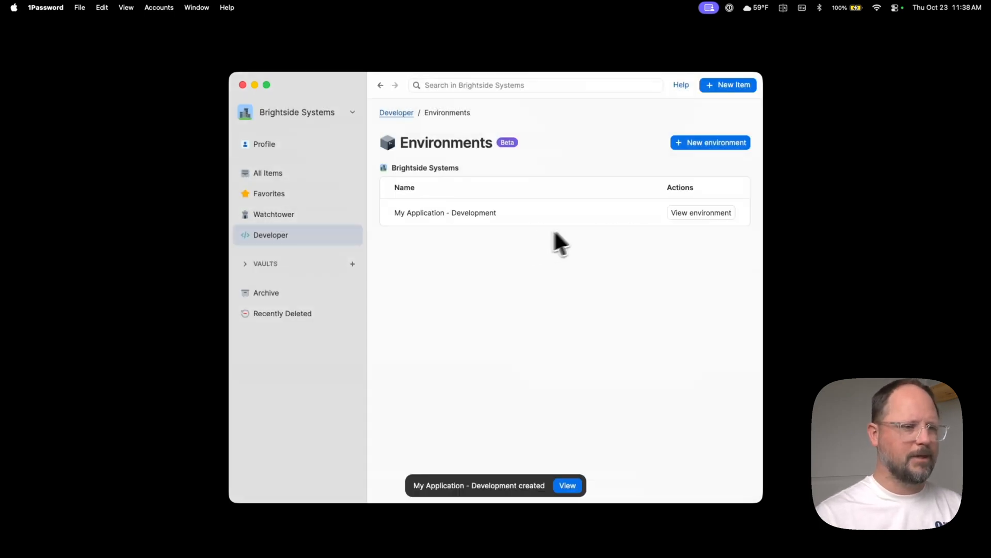
Import the five variables from .env.backup, reveal a value, and save the environment
left_click(701, 212)
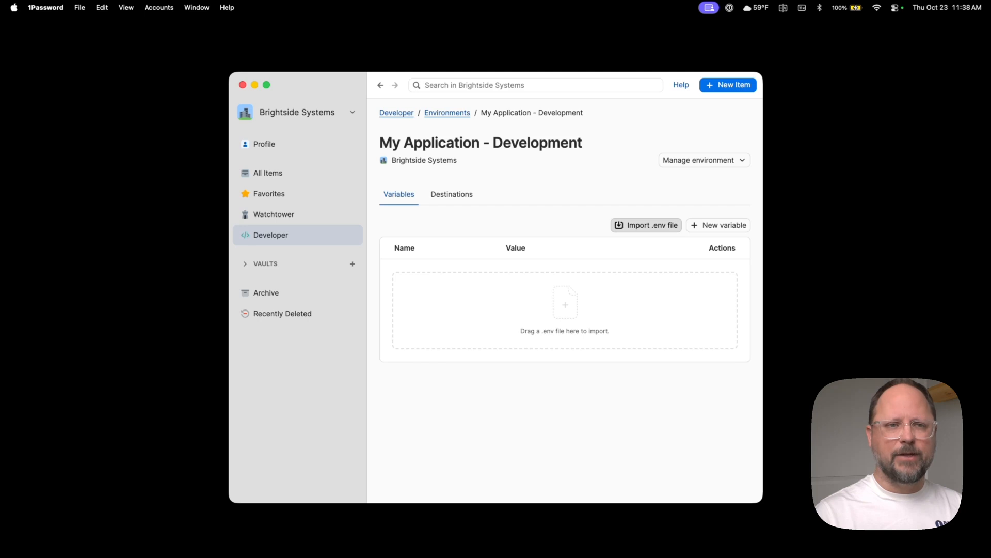
left_click(646, 225)
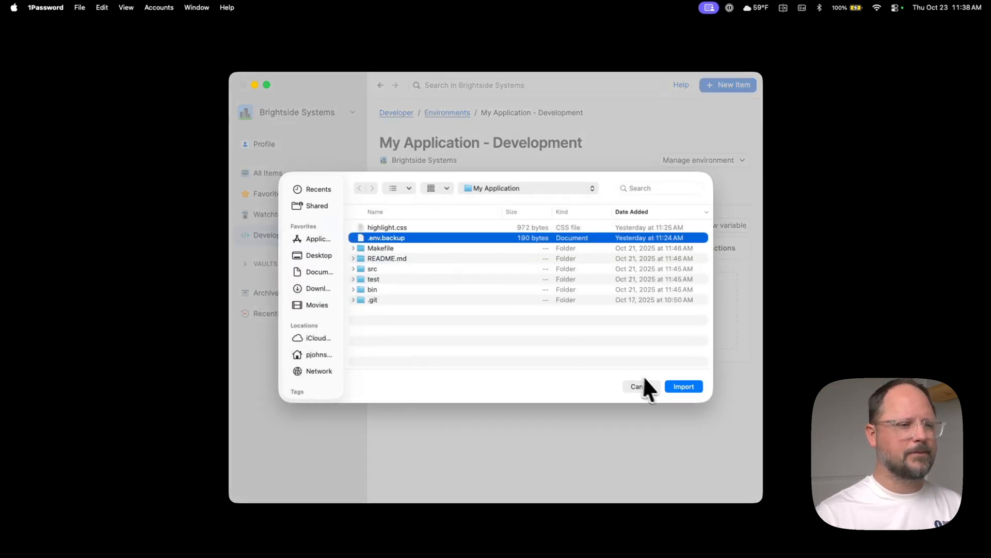
left_click(683, 386)
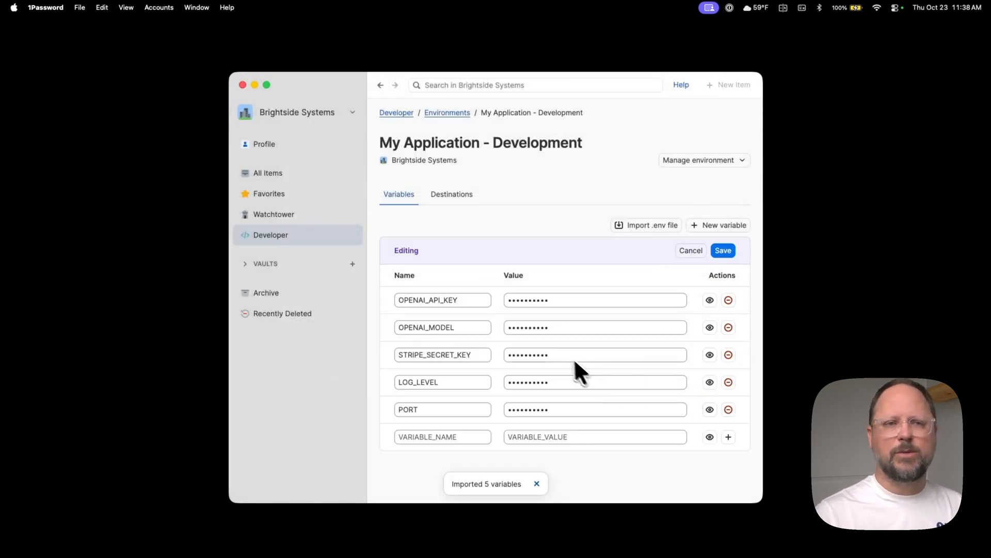
mouse_move(610, 351)
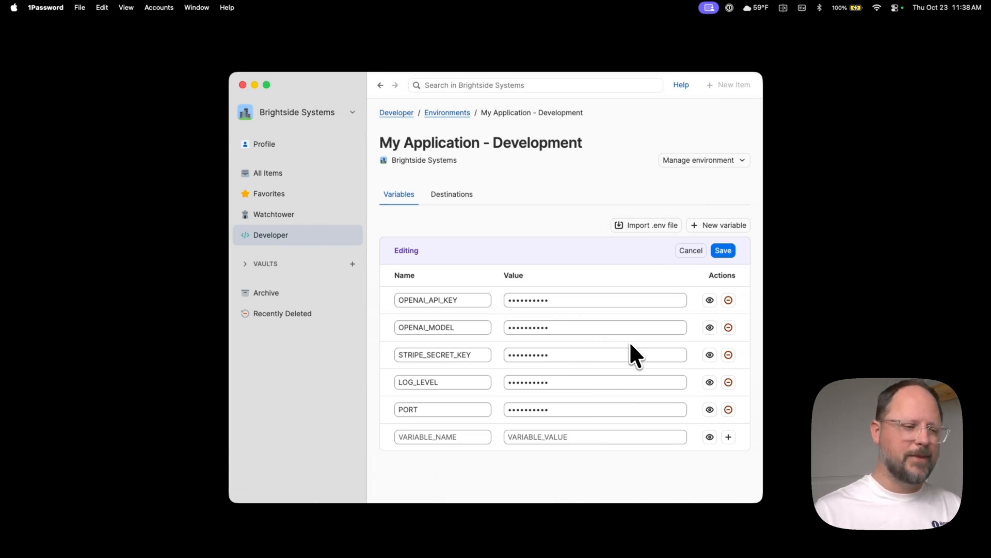
left_click(710, 382)
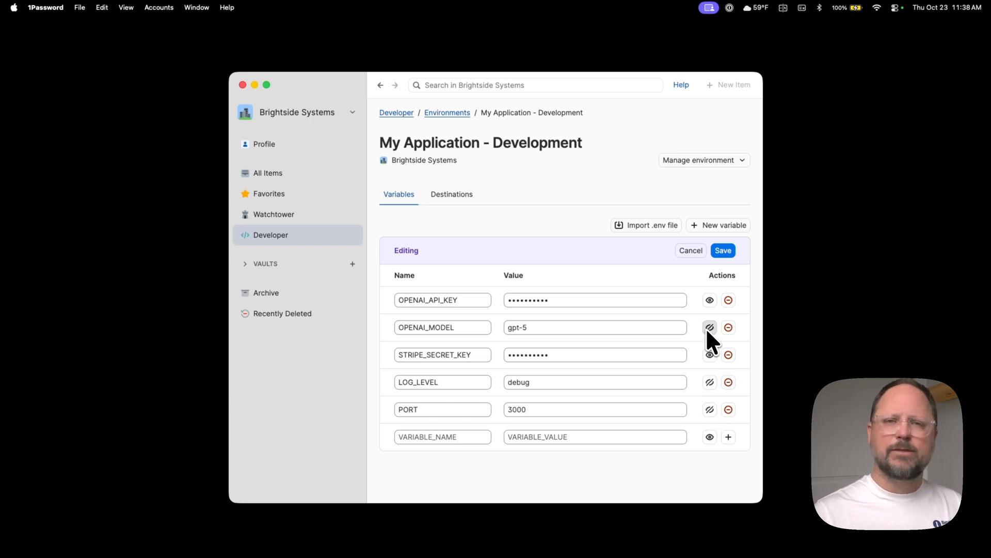
left_click(723, 250)
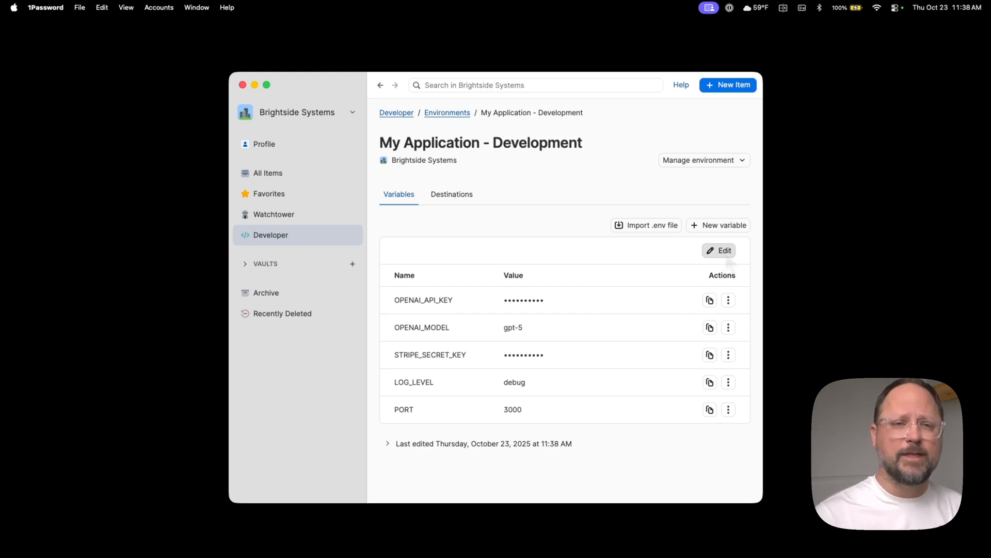
Add an enabled local .env file destination in the My Application folder, accepting the '.' name
left_click(451, 194)
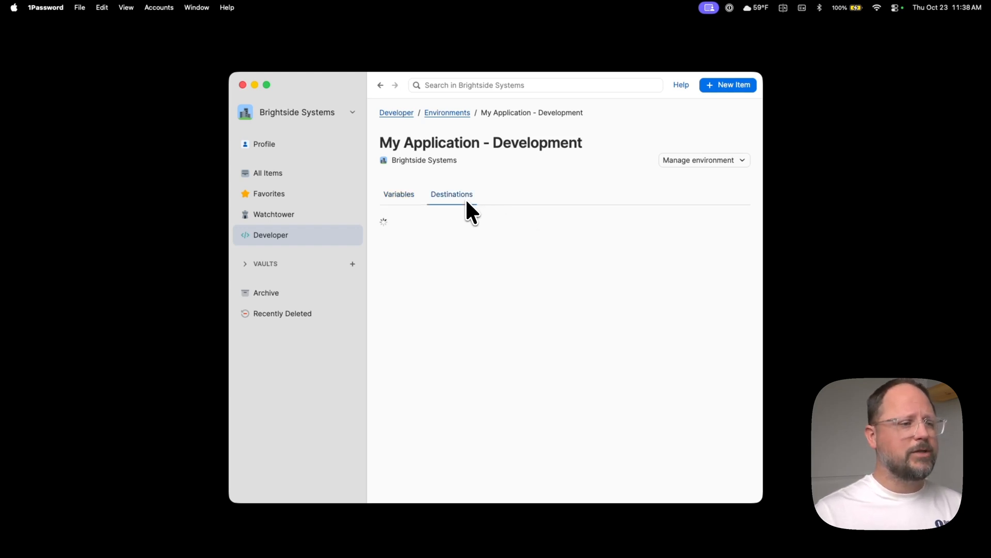
left_click(451, 194)
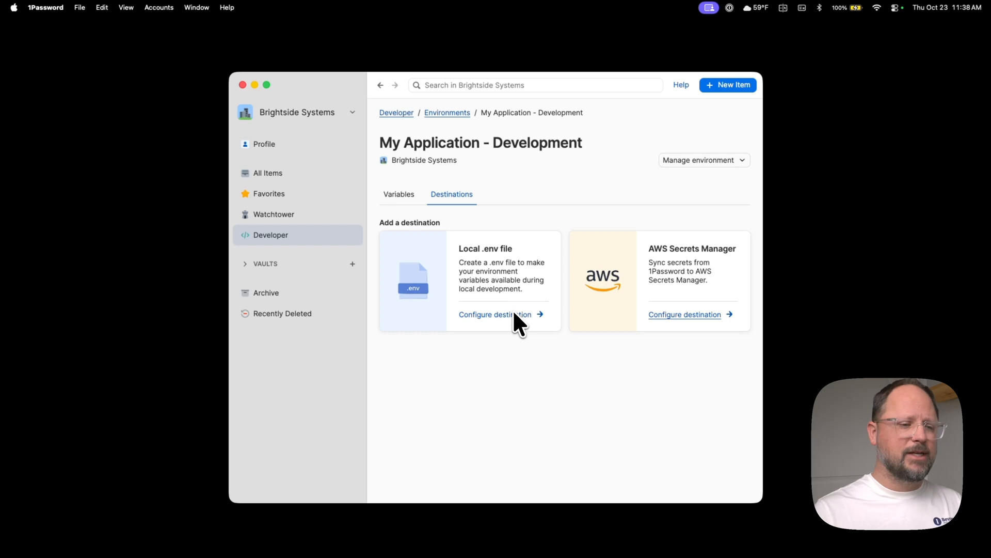
left_click(496, 315)
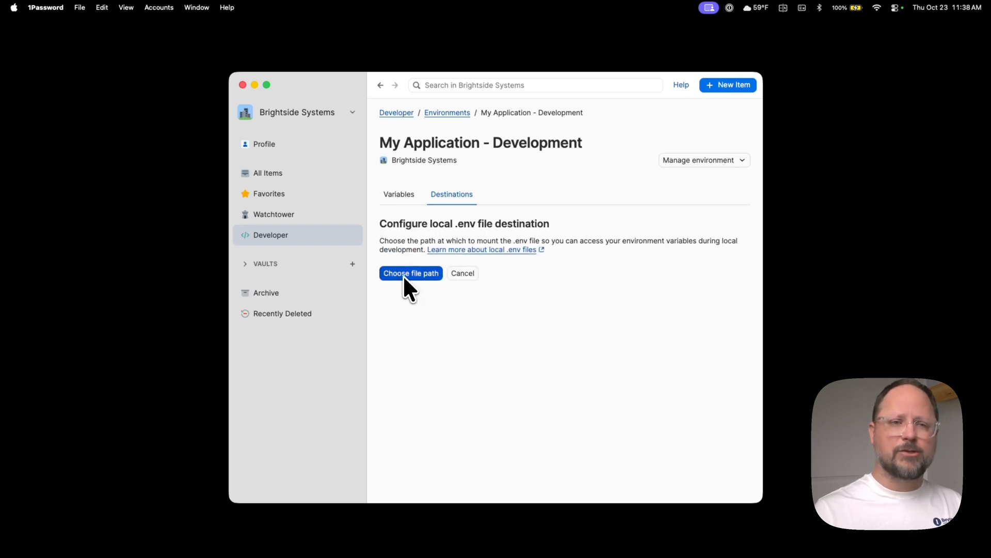
left_click(410, 272)
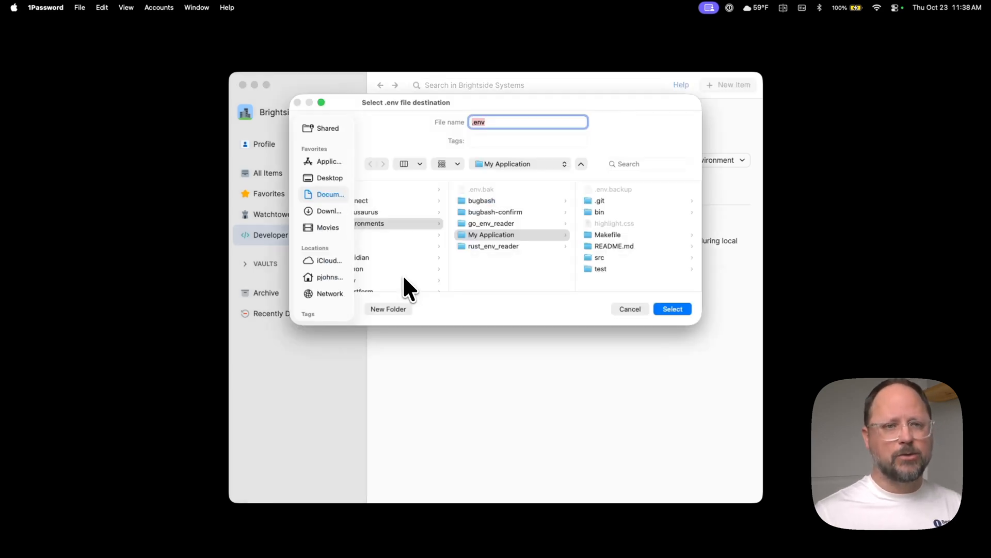
mouse_move(541, 220)
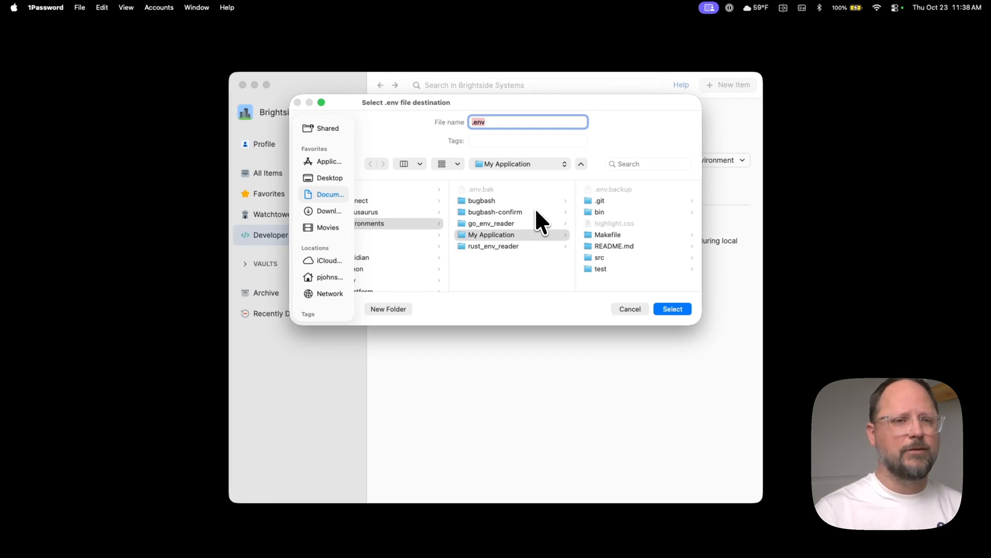
left_click(672, 308)
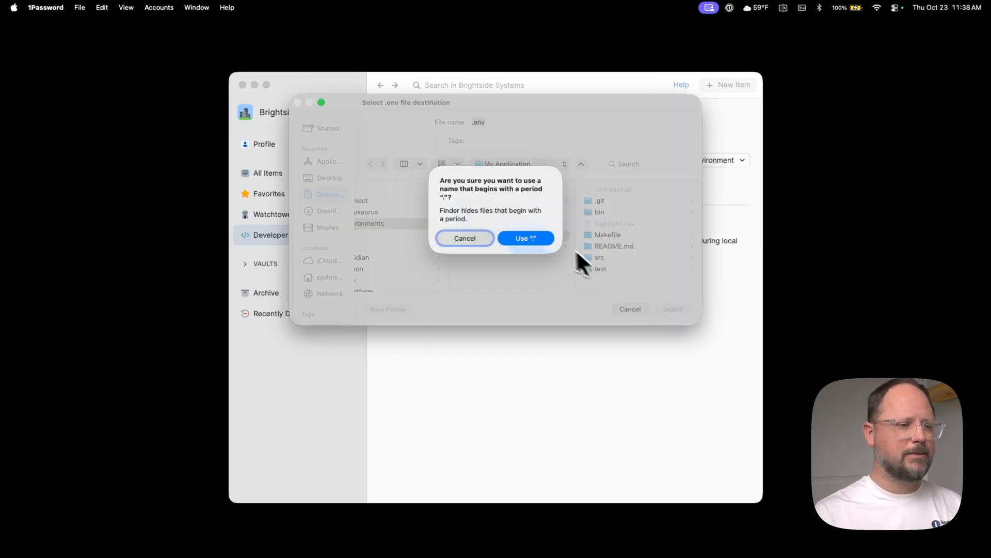
left_click(525, 239)
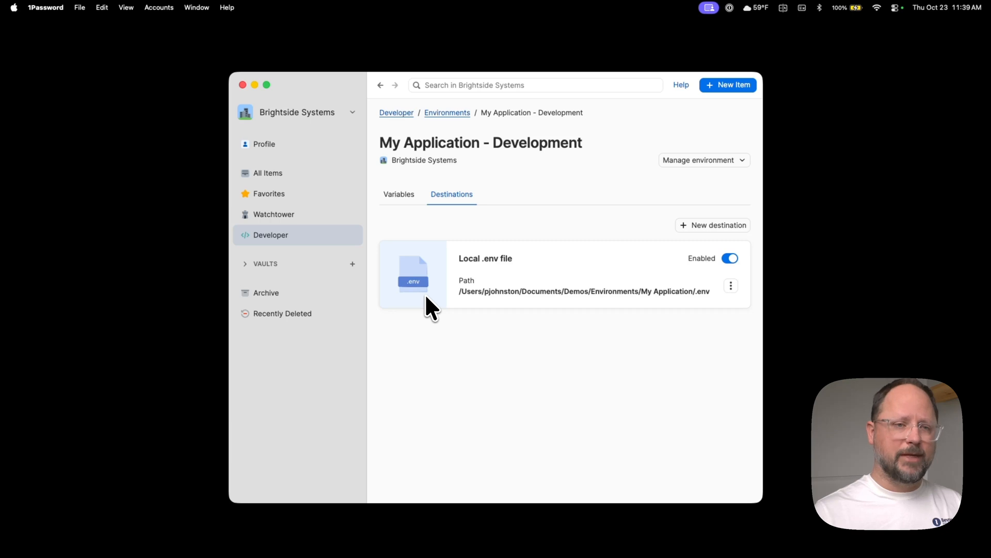
mouse_move(712, 307)
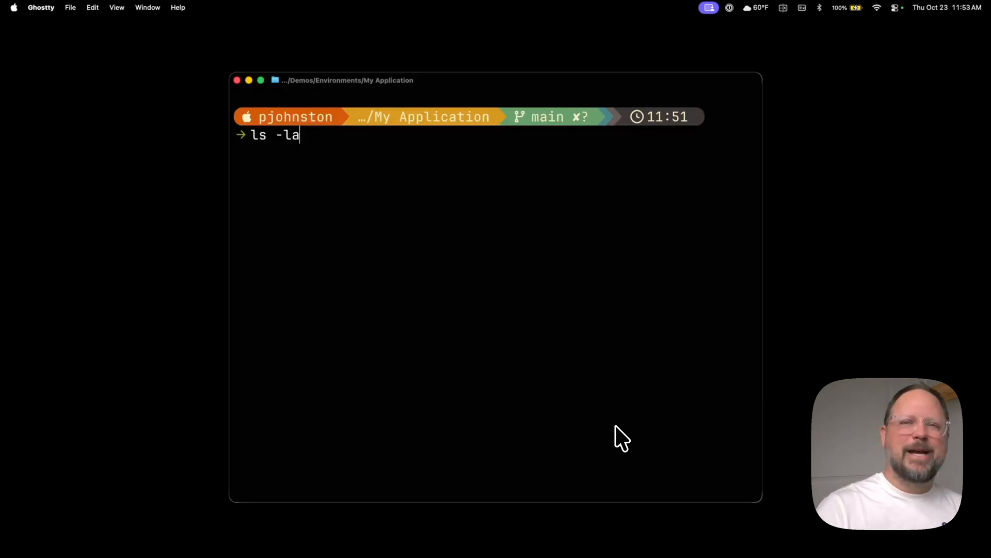
Run ls -la in the project folder to list its contents
key("Return")
type("cat .env")
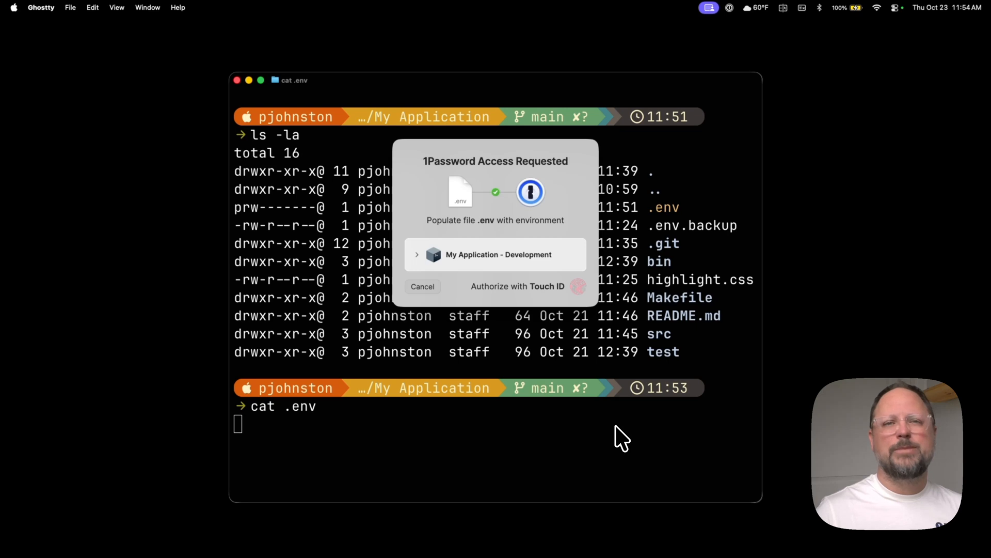
mouse_move(620, 439)
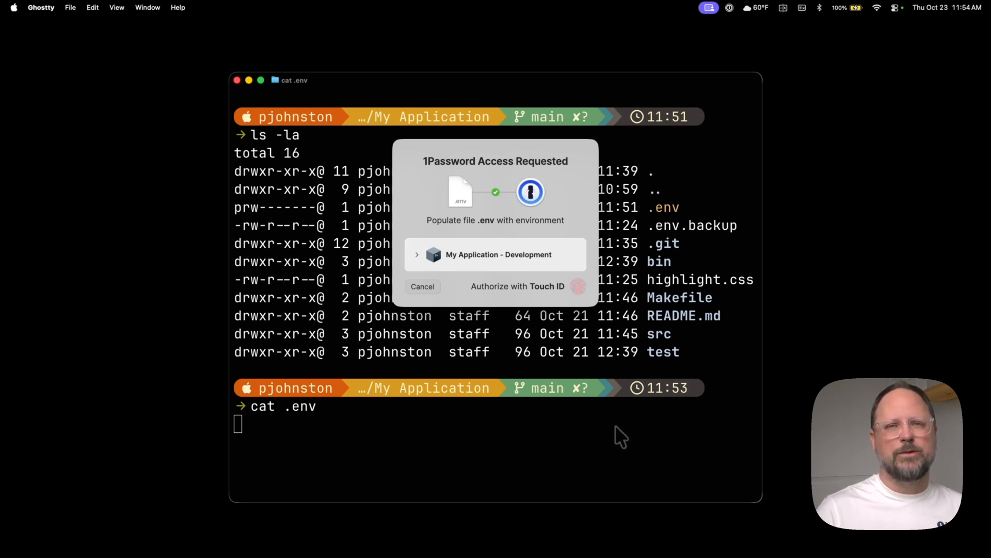